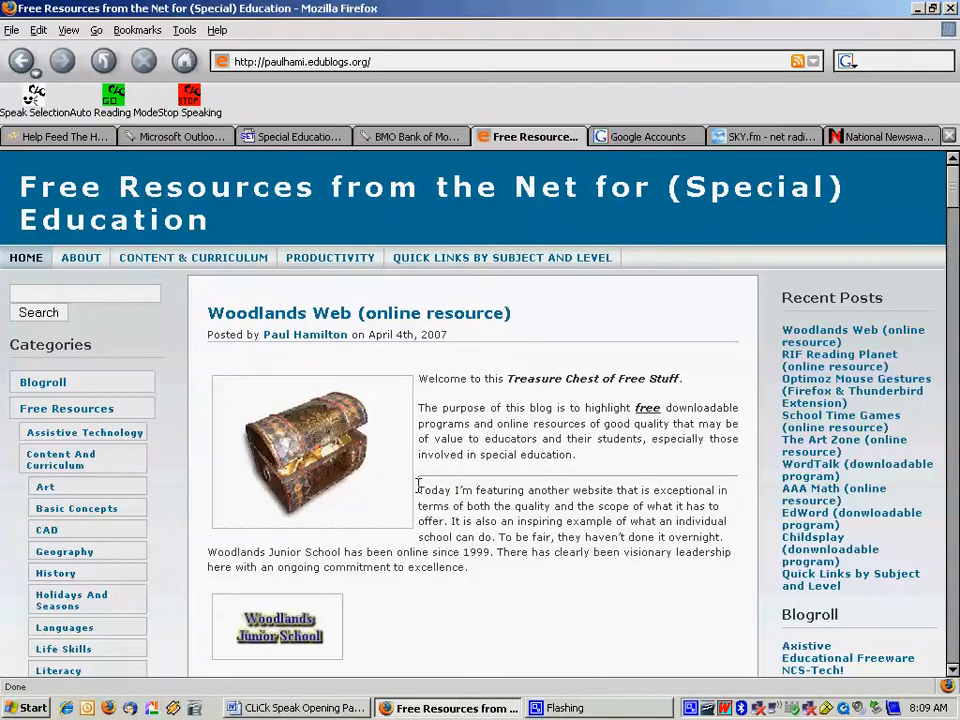
Have the 'Today I'm featuring…' sentence of the Woodlands Web post read aloud via Speak Selection.
{"action": "left_click_drag", "start_coordinate": [418, 490], "coordinate": [450, 521]}
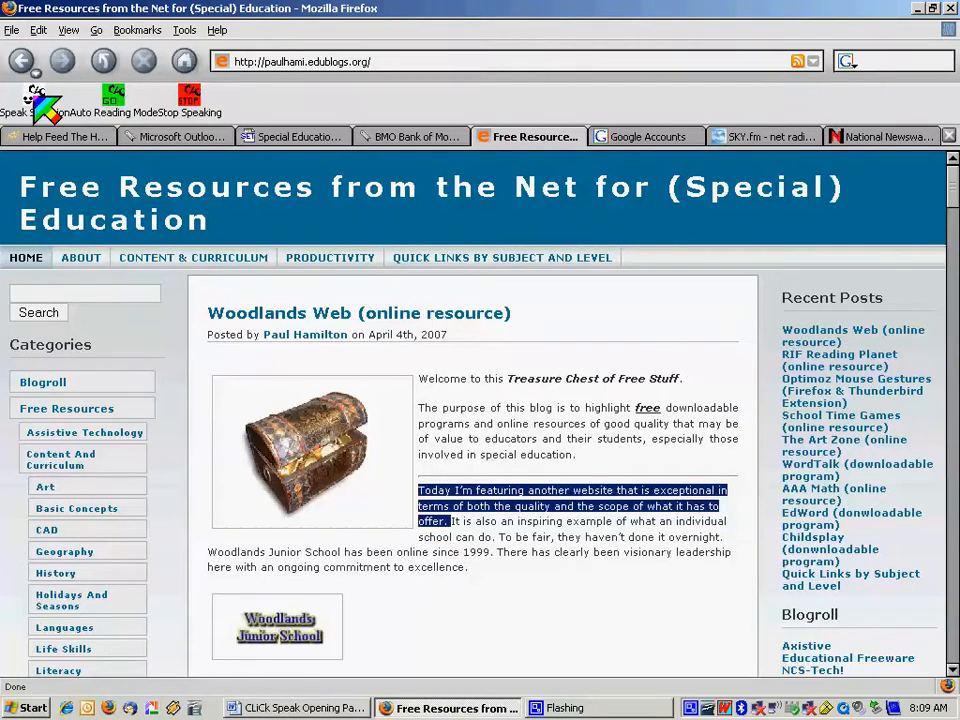
{"action": "left_click", "coordinate": [600, 505]}
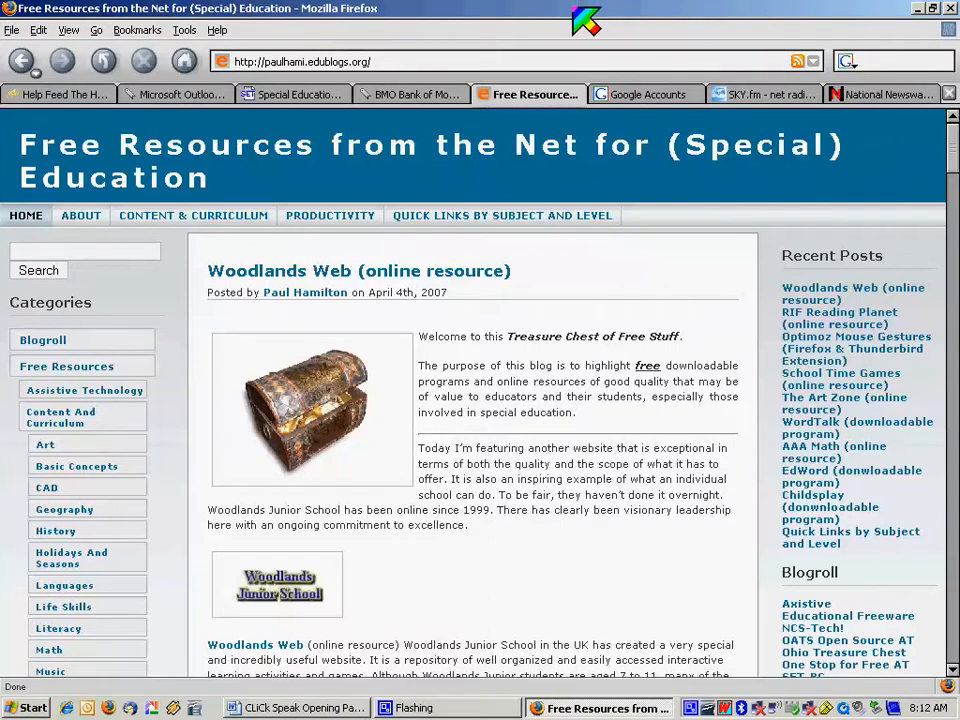
Go to the Mozilla page, then enter the clickspeak.clcworld.net address in the address bar.
{"action": "left_click", "coordinate": [300, 61]}
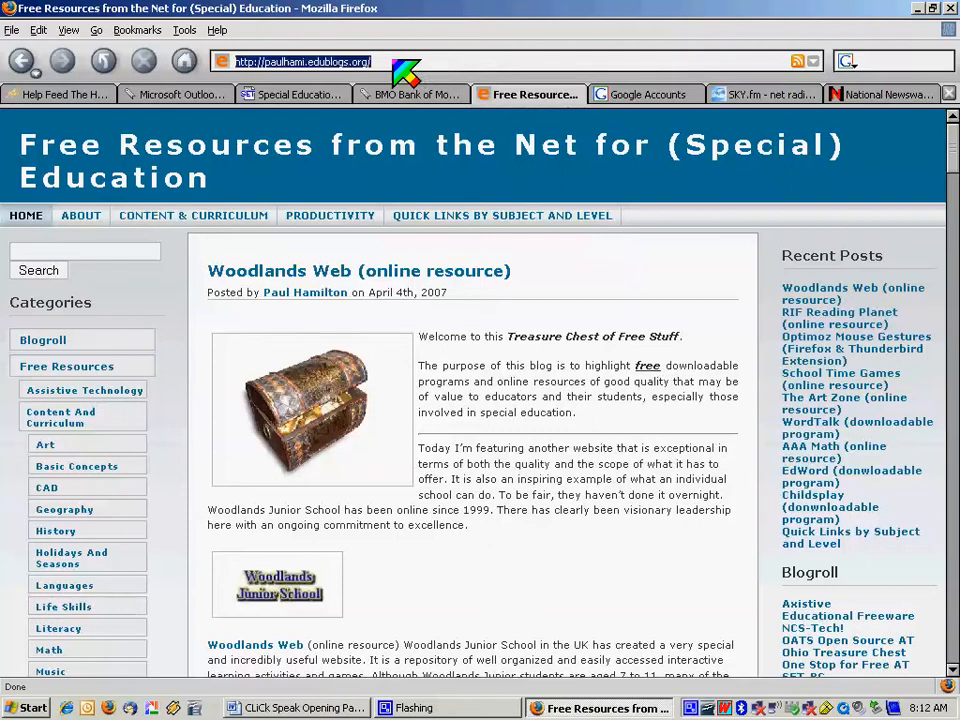
{"action": "type", "text": "mozilla.com/en-US/"}
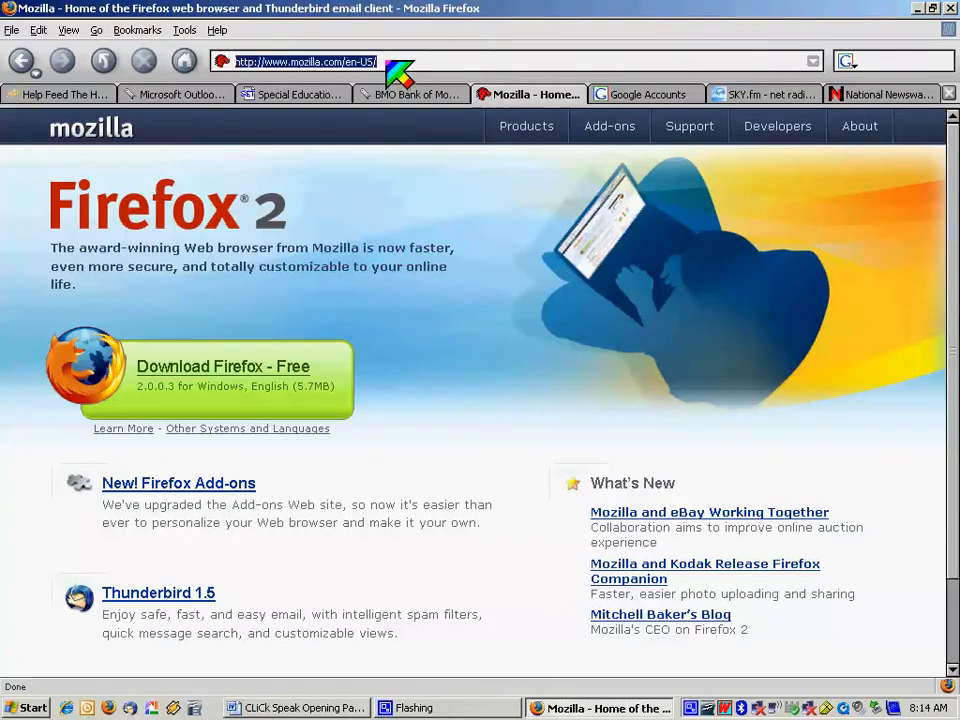
{"action": "type", "text": "clickspeak.clcworld.net/"}
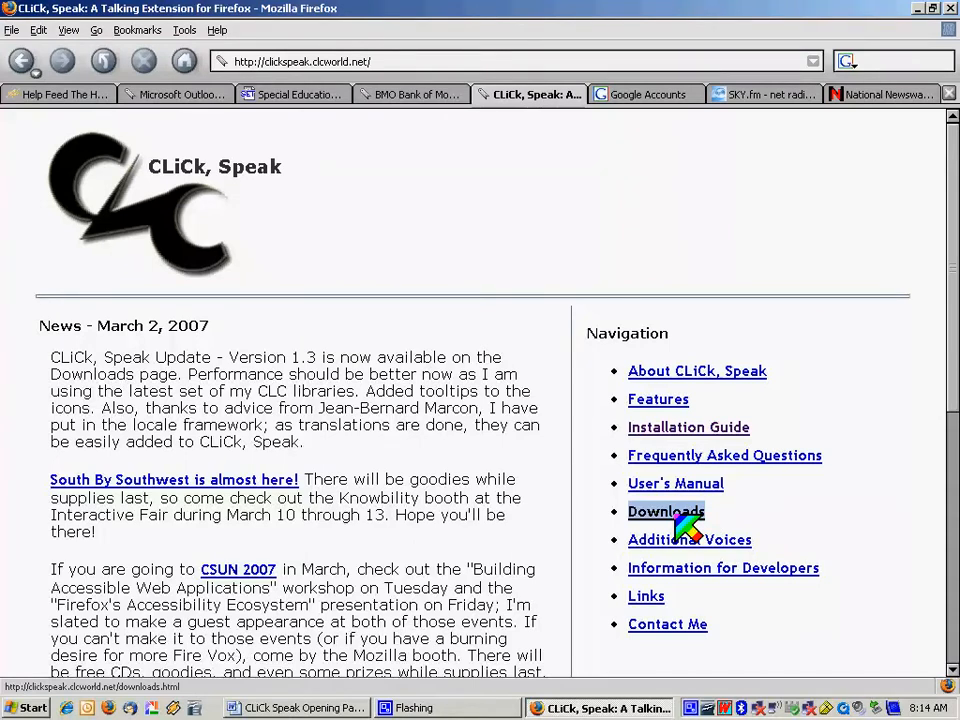
Go to the CLiCk, Speak Downloads page from the Navigation links.
{"action": "left_click", "coordinate": [665, 511]}
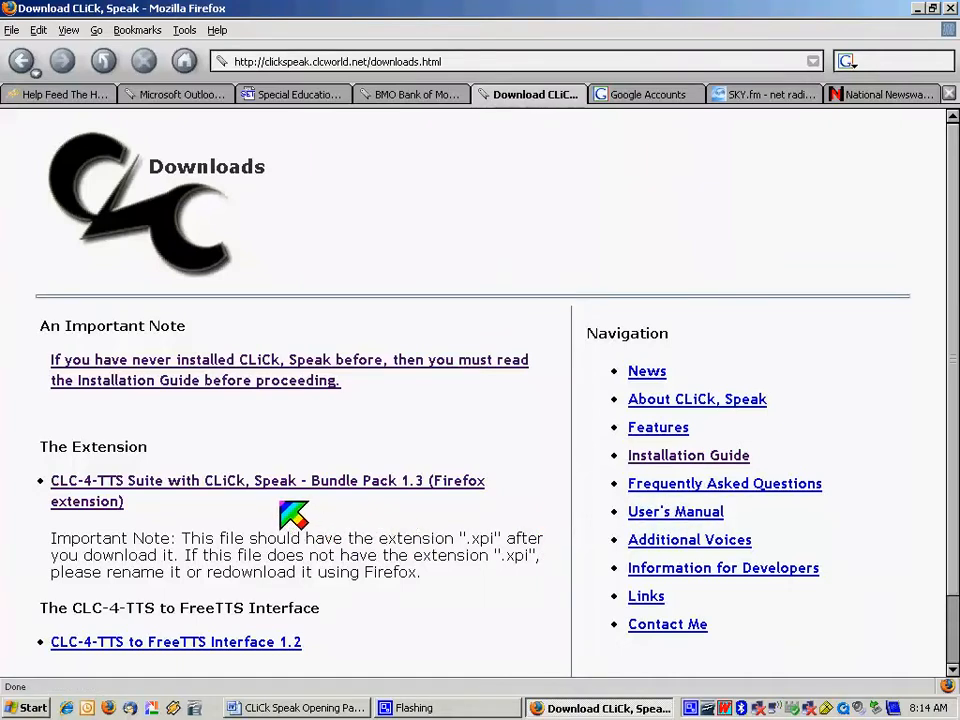
{"action": "mouse_move", "coordinate": [243, 515]}
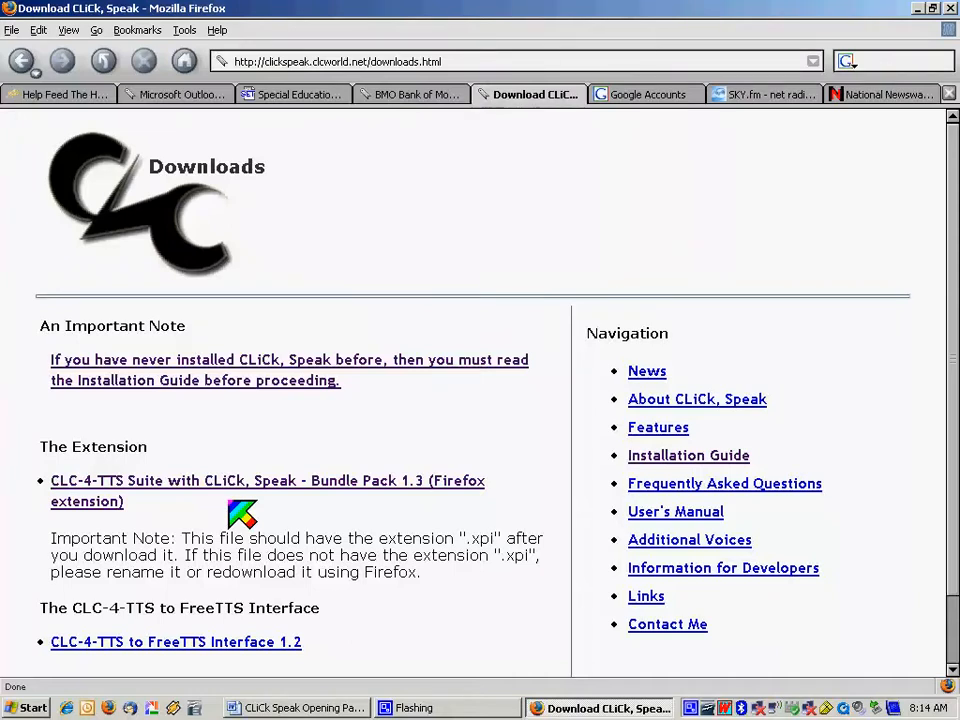
{"action": "mouse_move", "coordinate": [267, 481]}
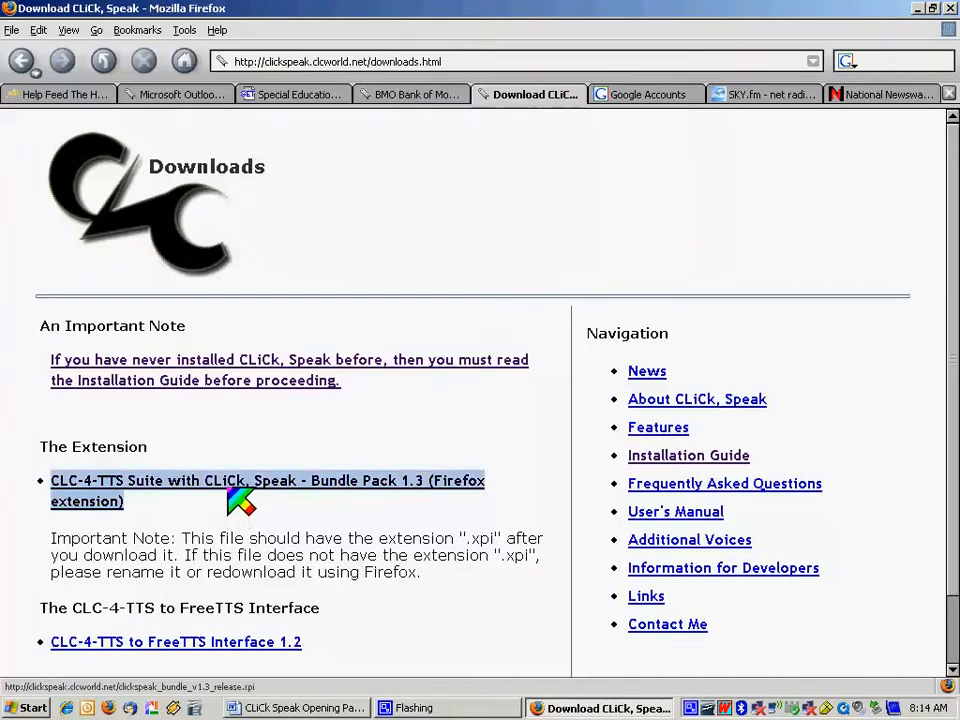
Download the Bundle Pack 1.3 extension, saving clickspeak_bundle_v1.3_release.xpi to disk.
{"action": "left_click", "coordinate": [267, 481]}
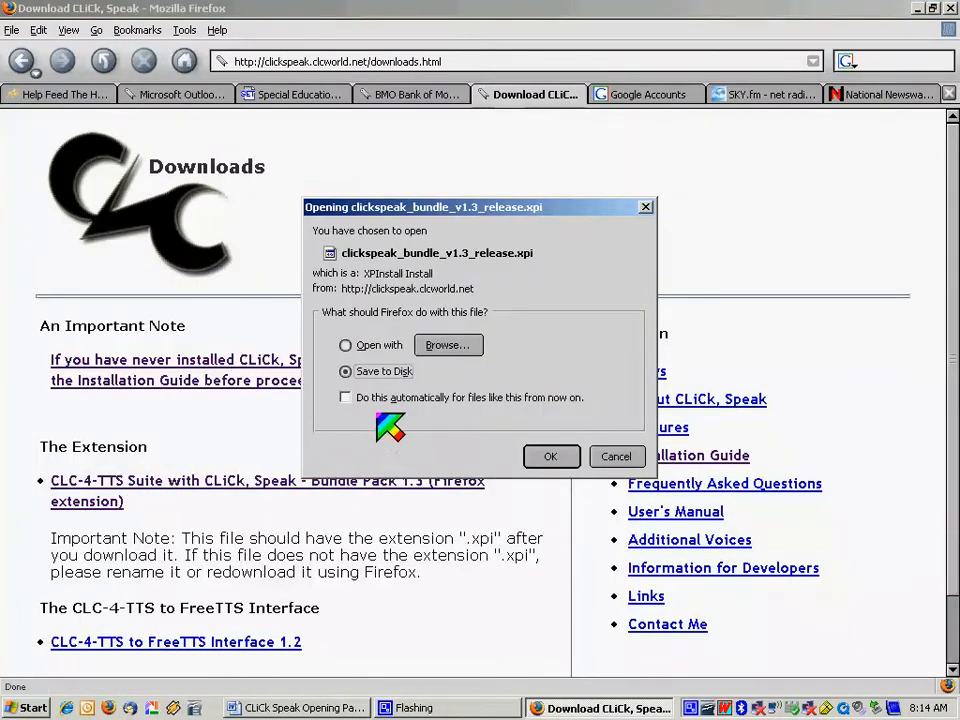
{"action": "mouse_move", "coordinate": [380, 400]}
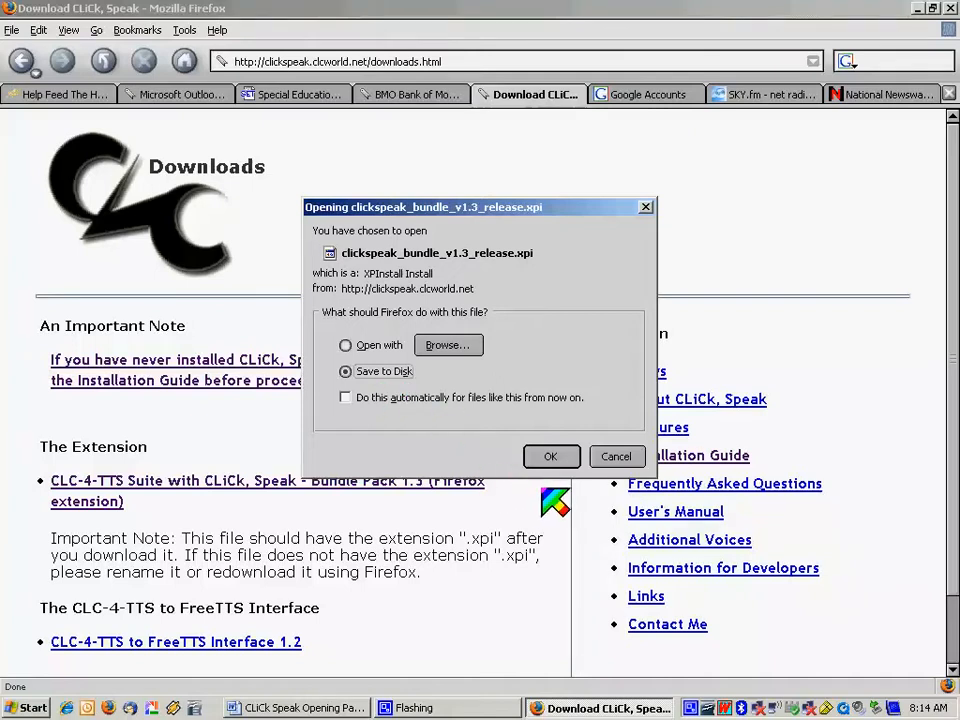
{"action": "left_click", "coordinate": [616, 456]}
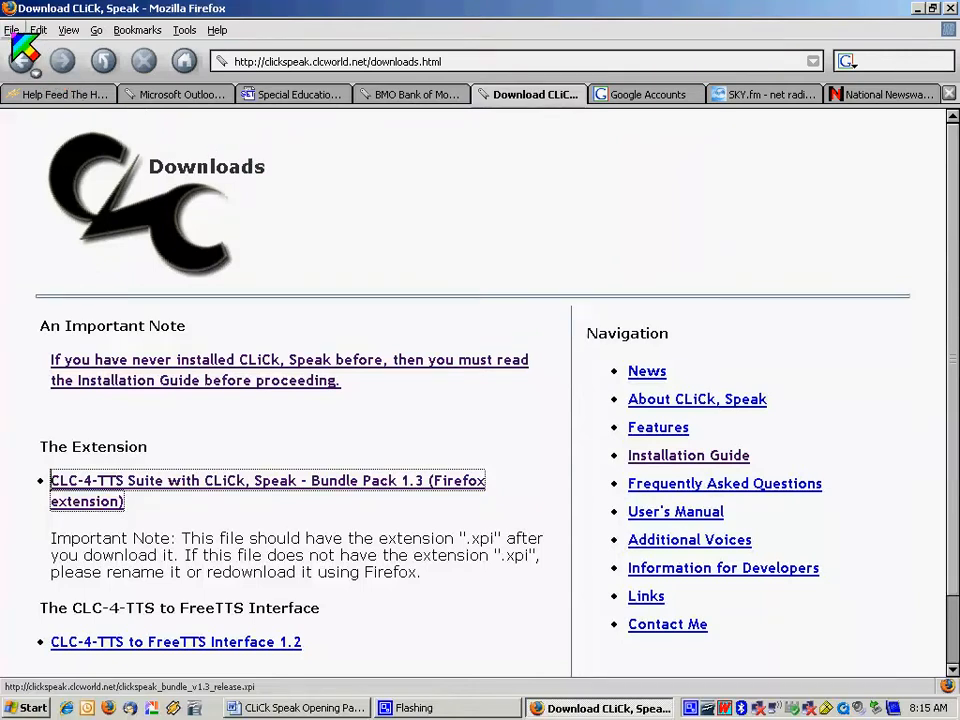
Open clickspeak_bundle_v1.3_release.xpi from the Desktop via File > Open File to start installation.
{"action": "left_click", "coordinate": [11, 29]}
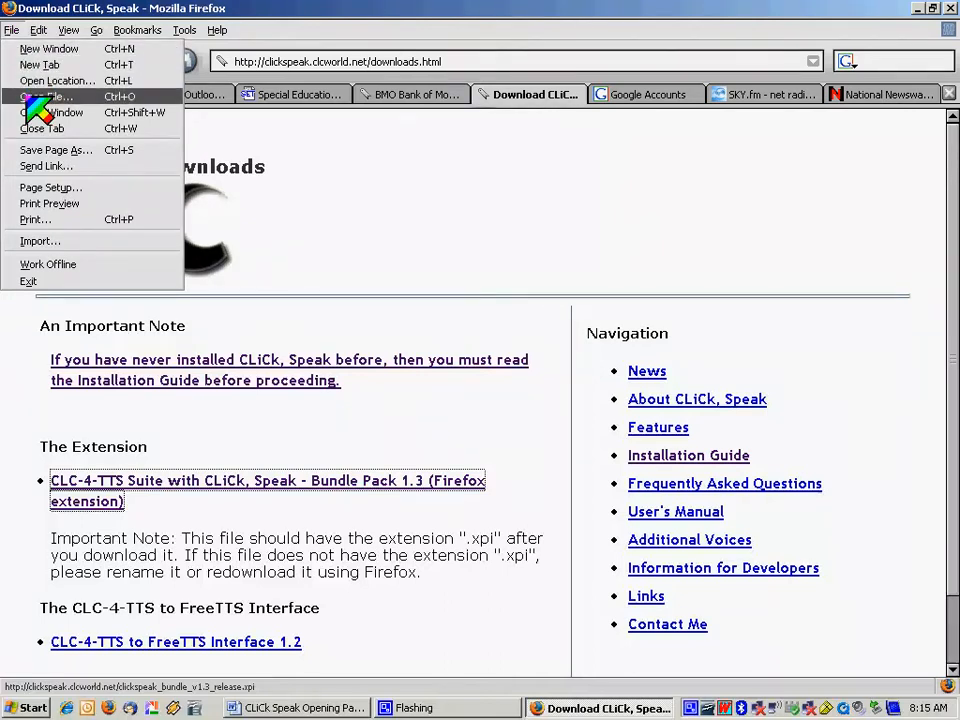
{"action": "left_click", "coordinate": [44, 96]}
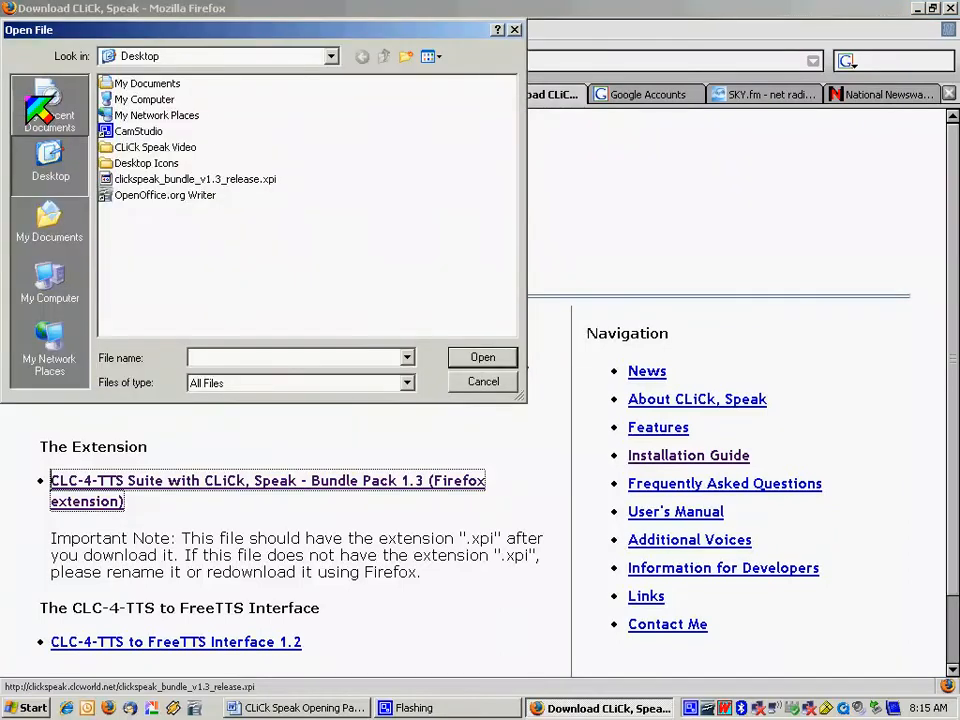
{"action": "mouse_move", "coordinate": [50, 105]}
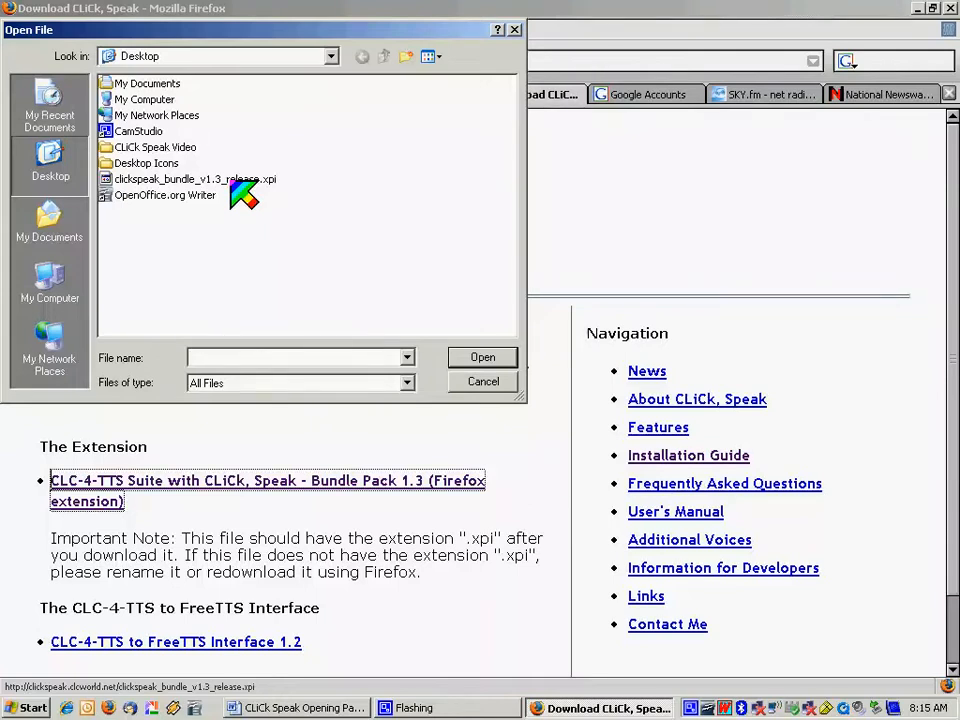
{"action": "left_click", "coordinate": [195, 178]}
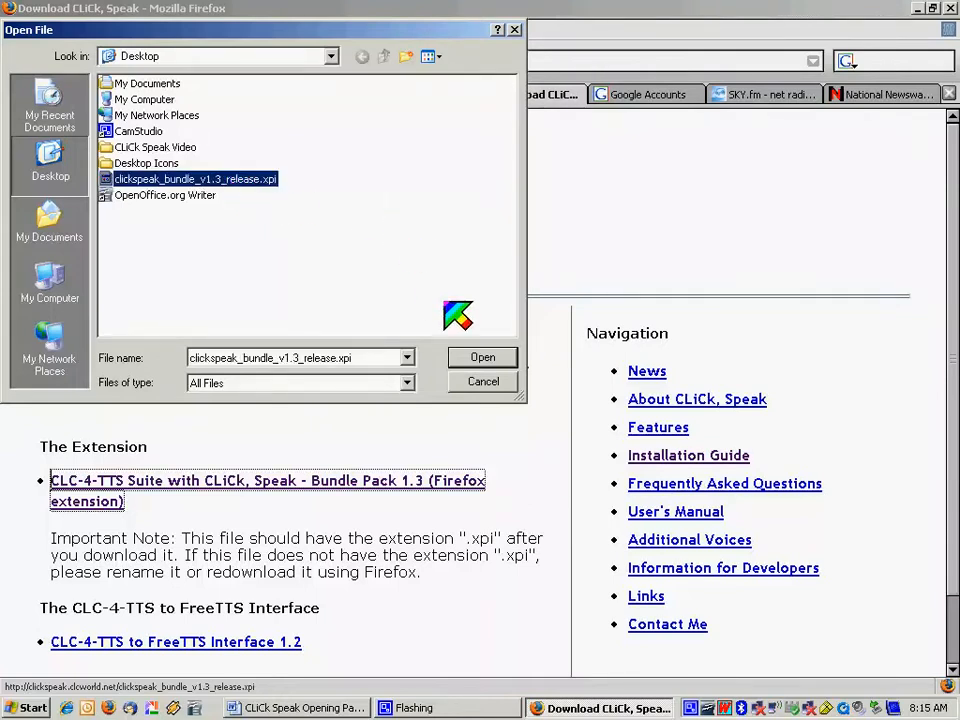
{"action": "left_click", "coordinate": [482, 357]}
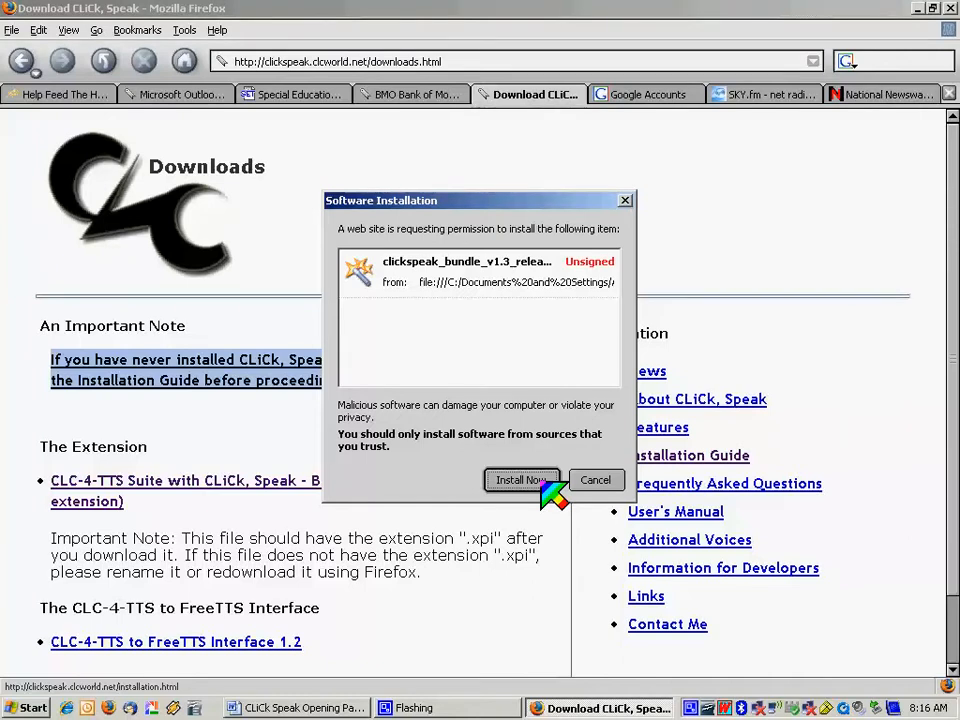
Install the bundle so CLC-4-TTS, CLC-CLiCkSpeak and CLC-Utilities await restart, then dismiss the Extensions list.
{"action": "left_click", "coordinate": [521, 480]}
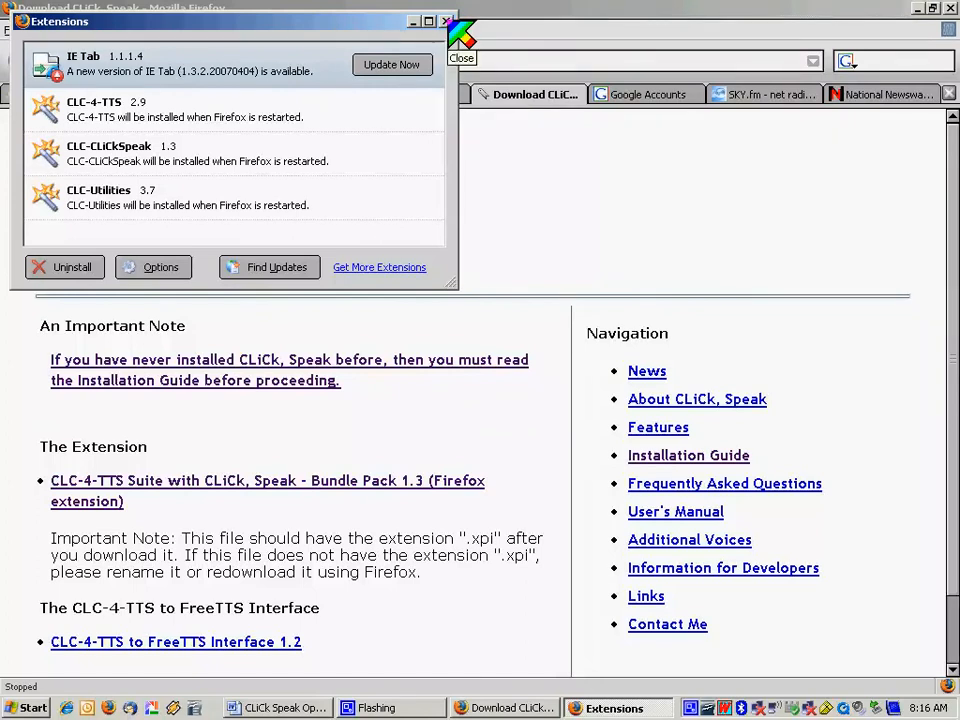
{"action": "left_click", "coordinate": [461, 57]}
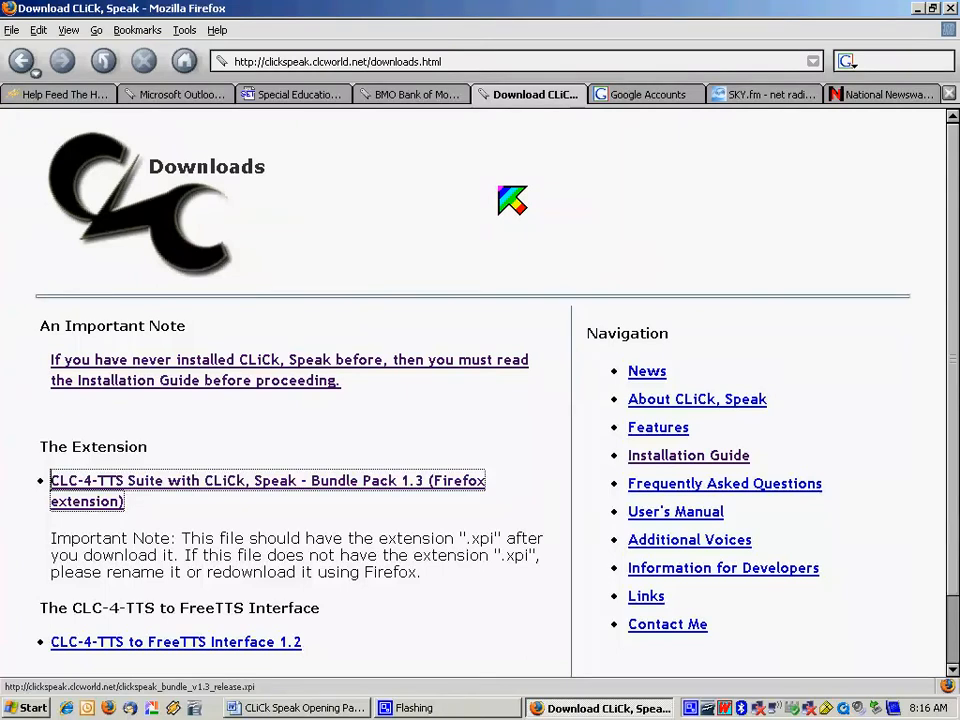
{"action": "mouse_move", "coordinate": [670, 222]}
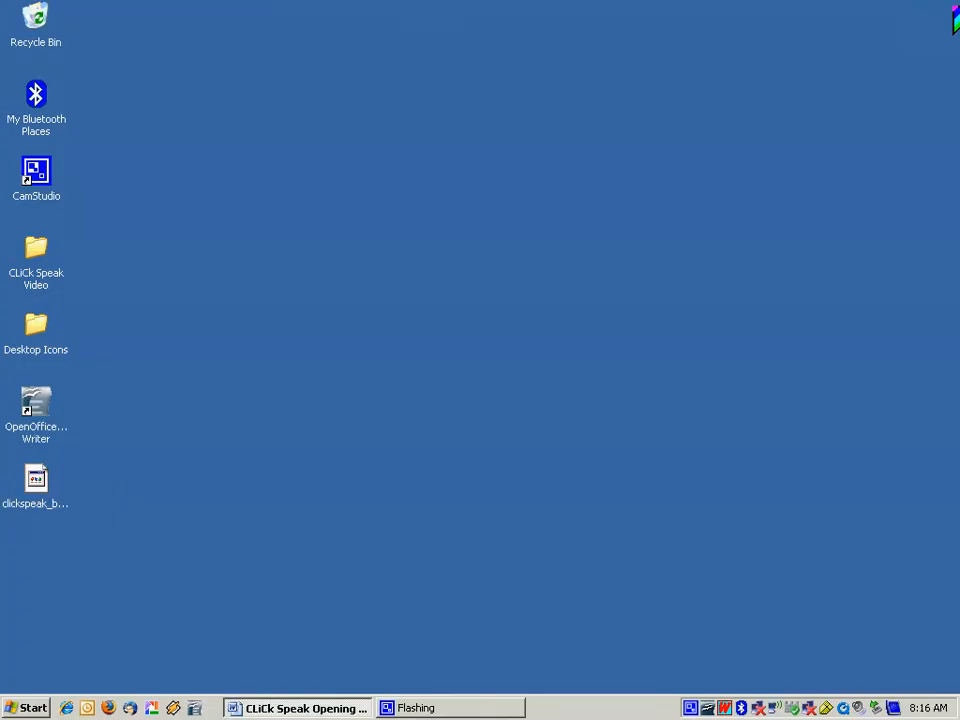
{"action": "mouse_move", "coordinate": [808, 137]}
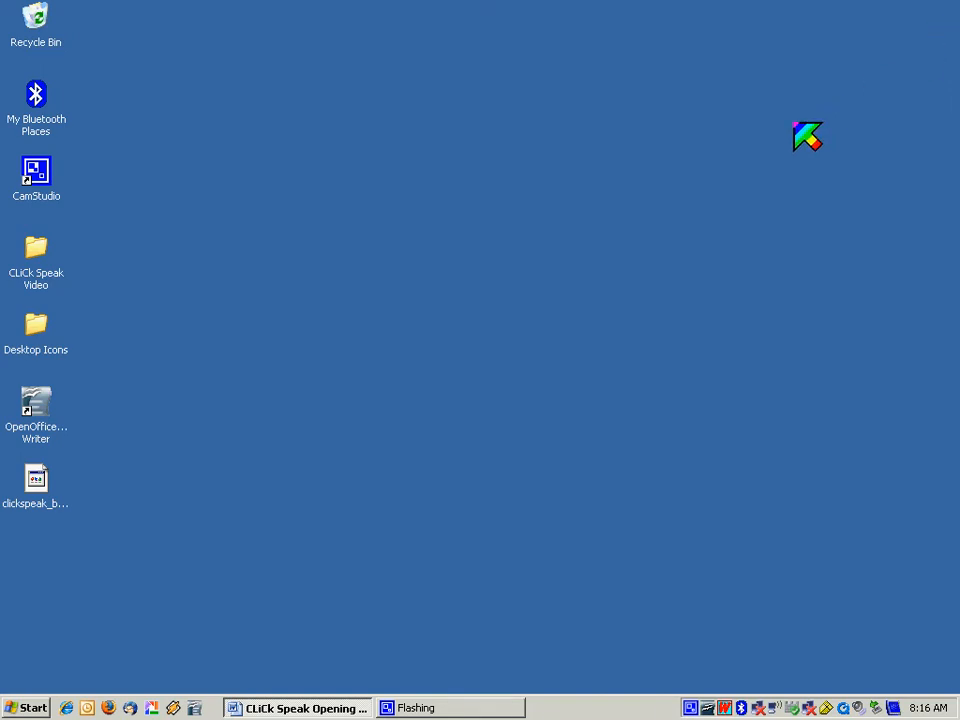
{"action": "mouse_move", "coordinate": [200, 555]}
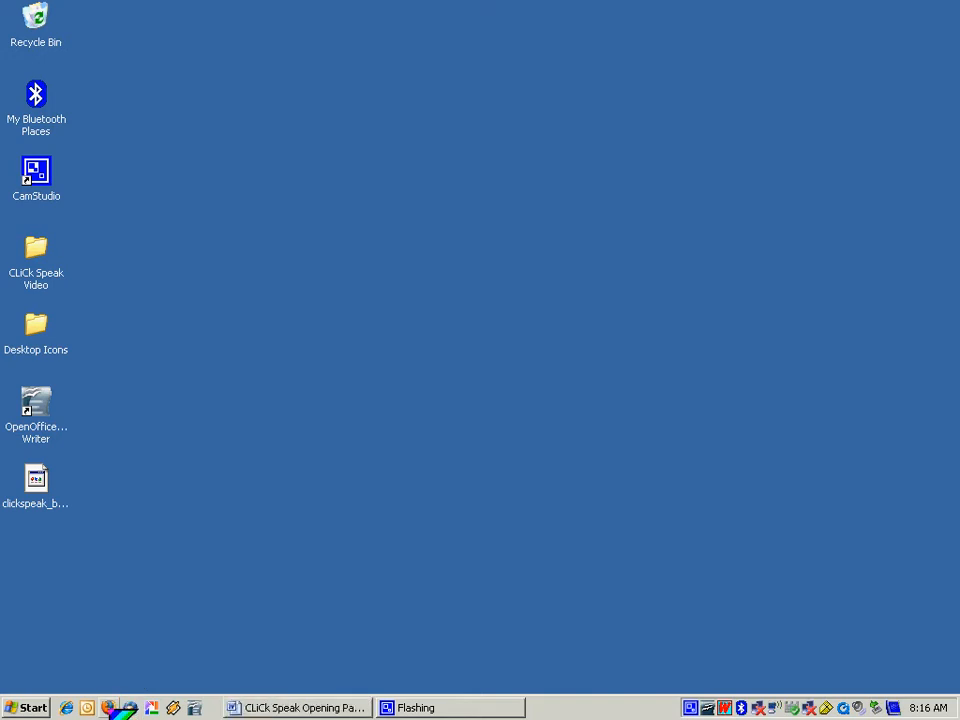
Launch Firefox again from the Quick Launch bar after exiting it.
{"action": "left_click", "coordinate": [595, 708]}
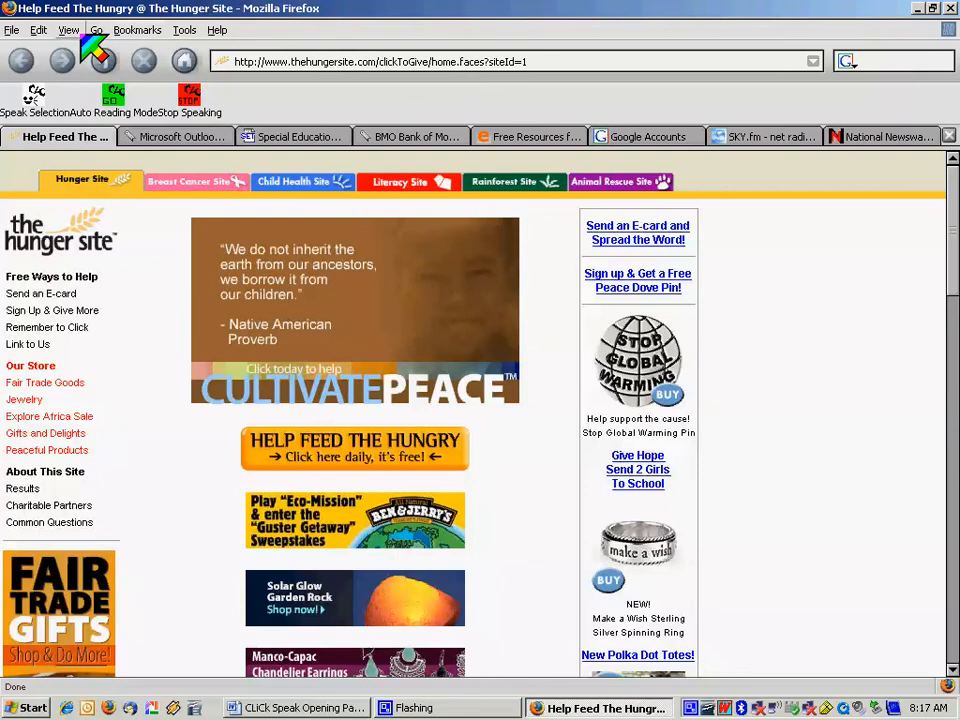
Show the View menu on the Hunger Site page to check the Toolbars options.
{"action": "left_click", "coordinate": [68, 29]}
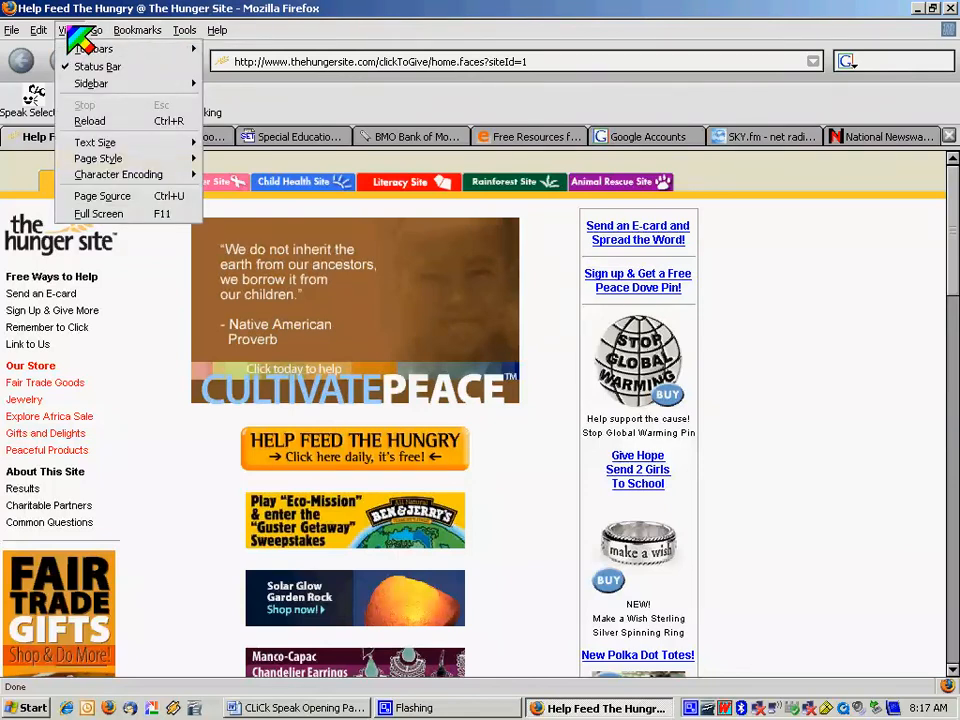